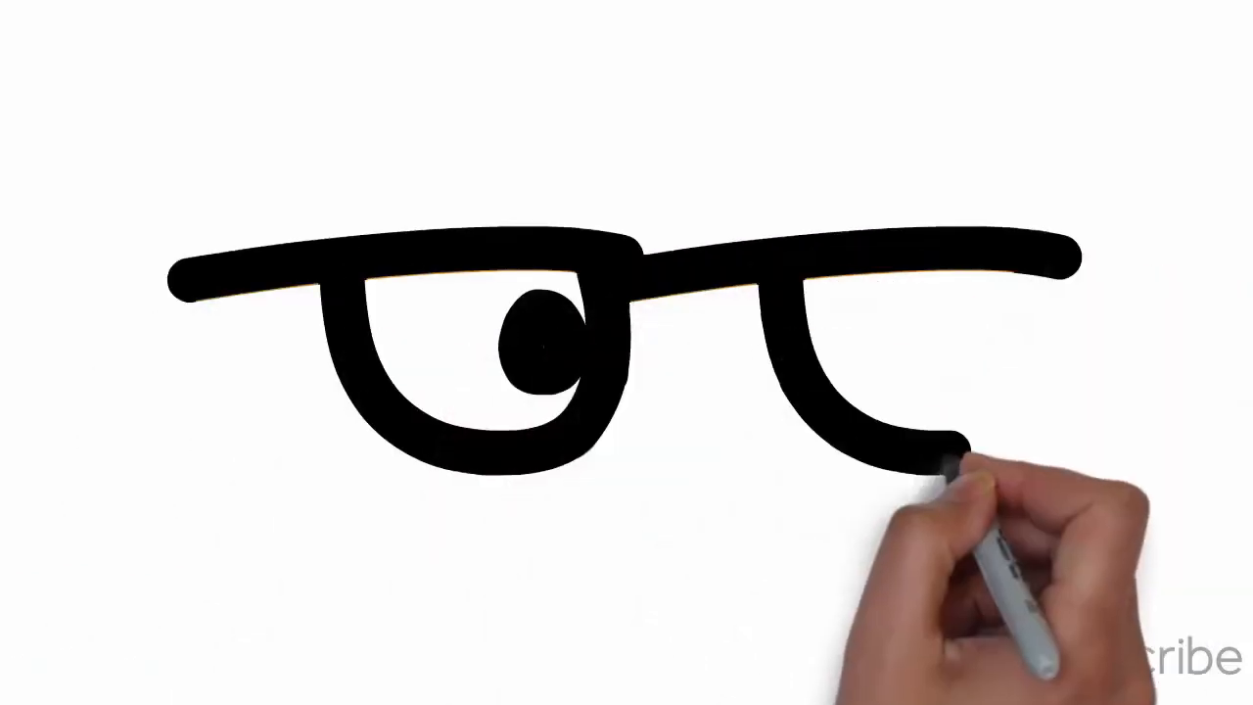
pyautogui.moveTo(969, 313)
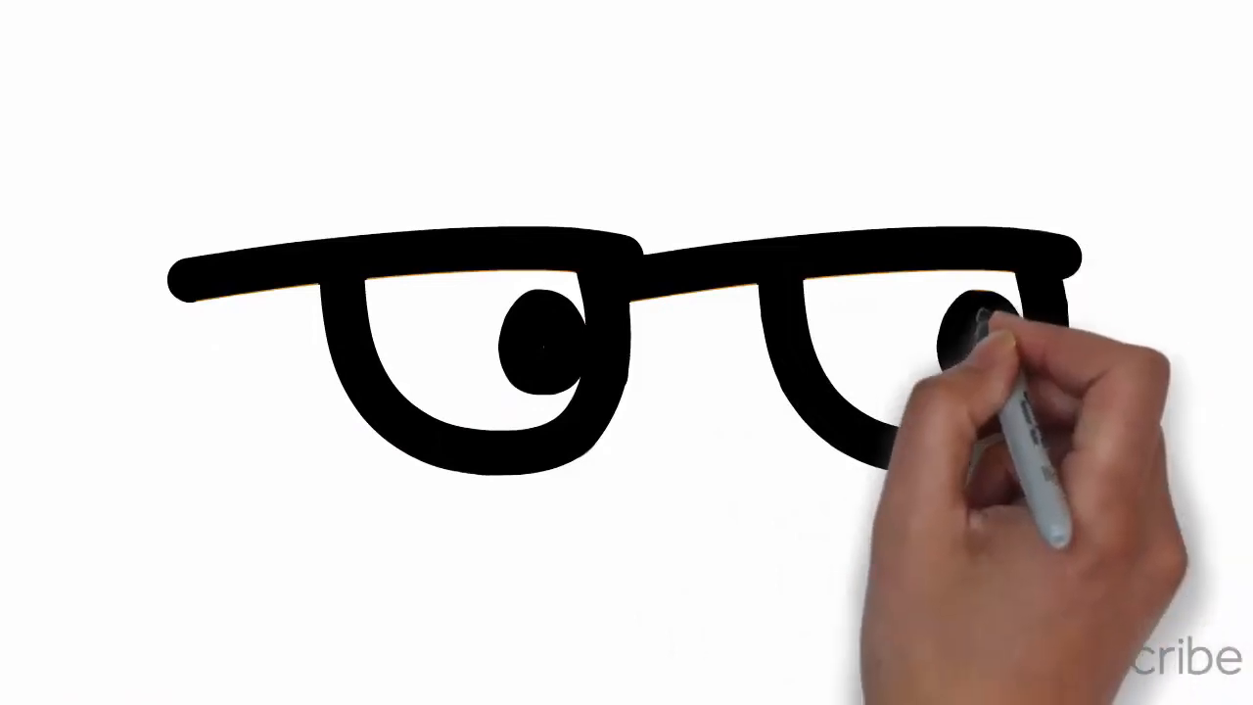